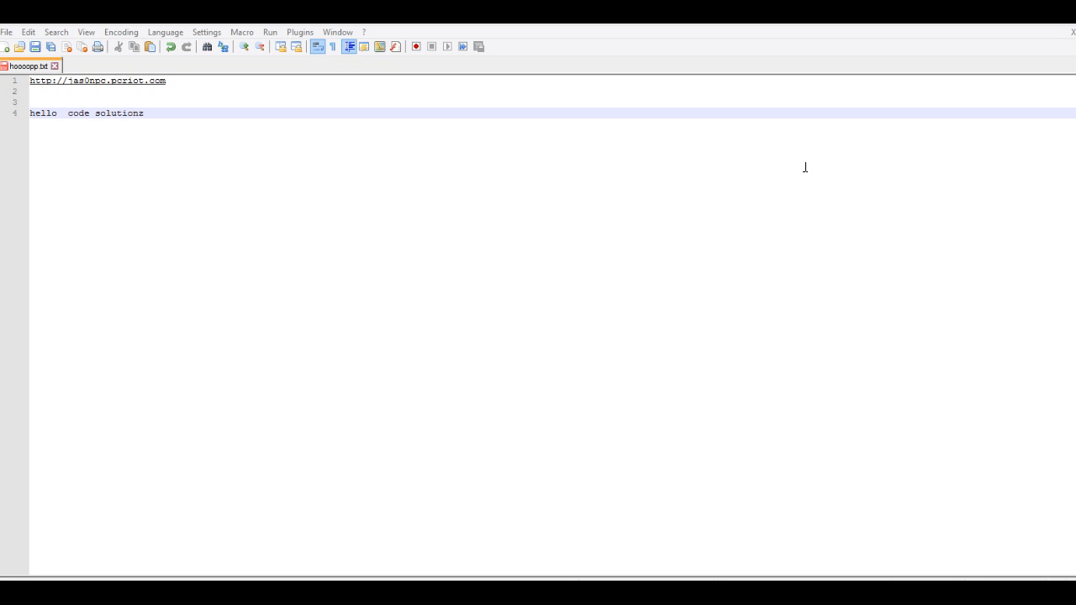
mouse_move(625, 168)
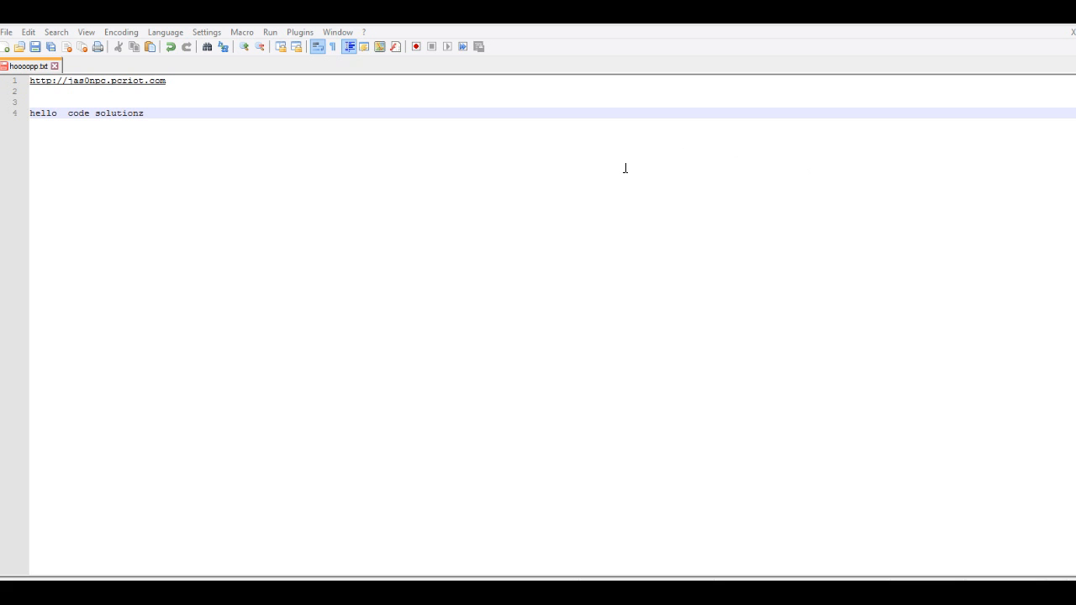
mouse_move(382, 151)
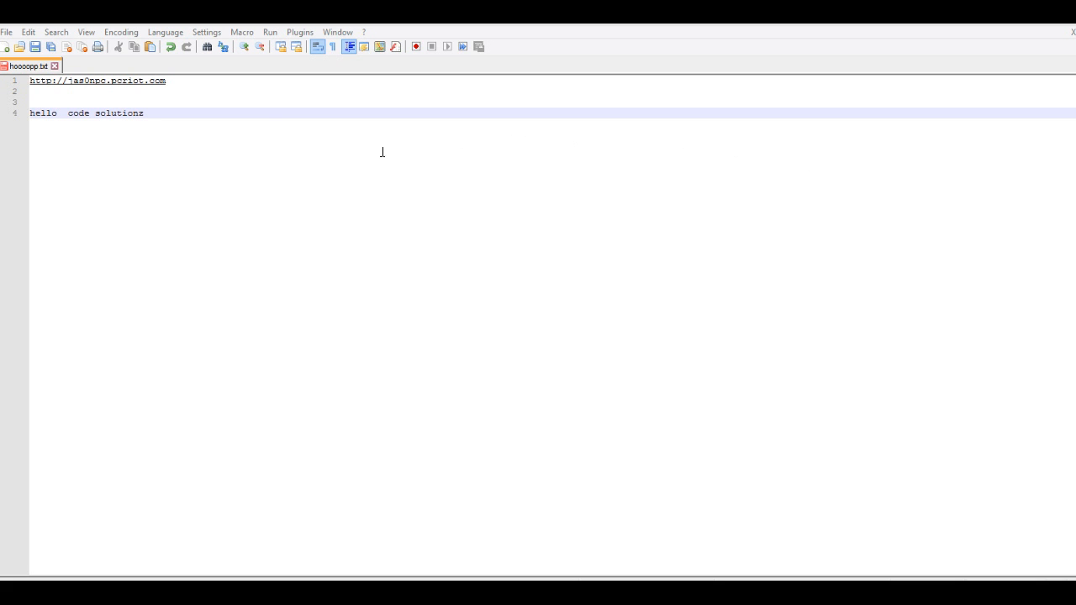
Open the Settings menu in Notepad++
click(207, 32)
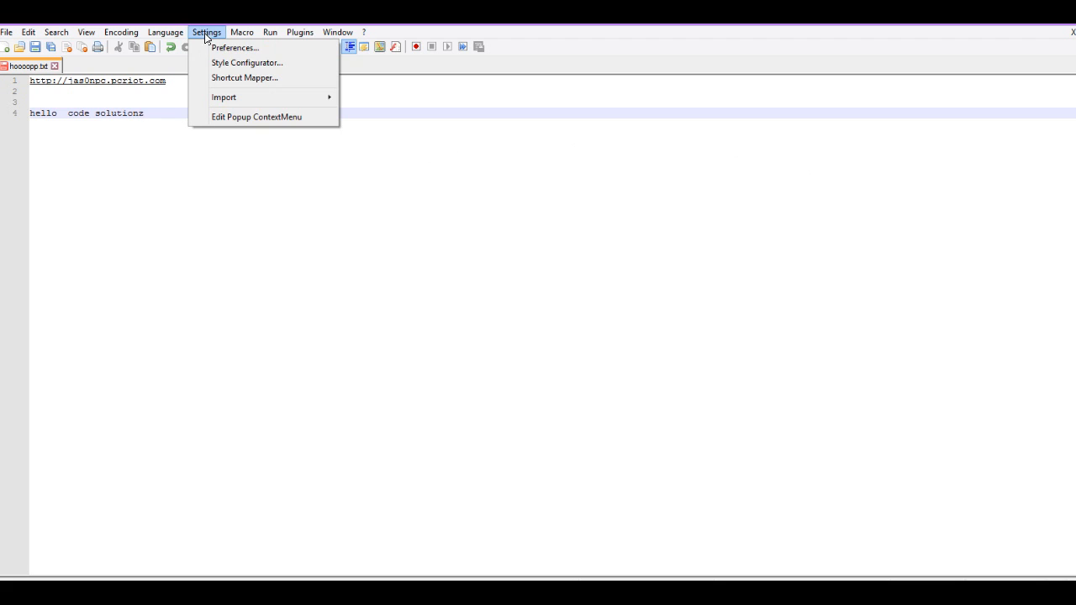
mouse_move(247, 62)
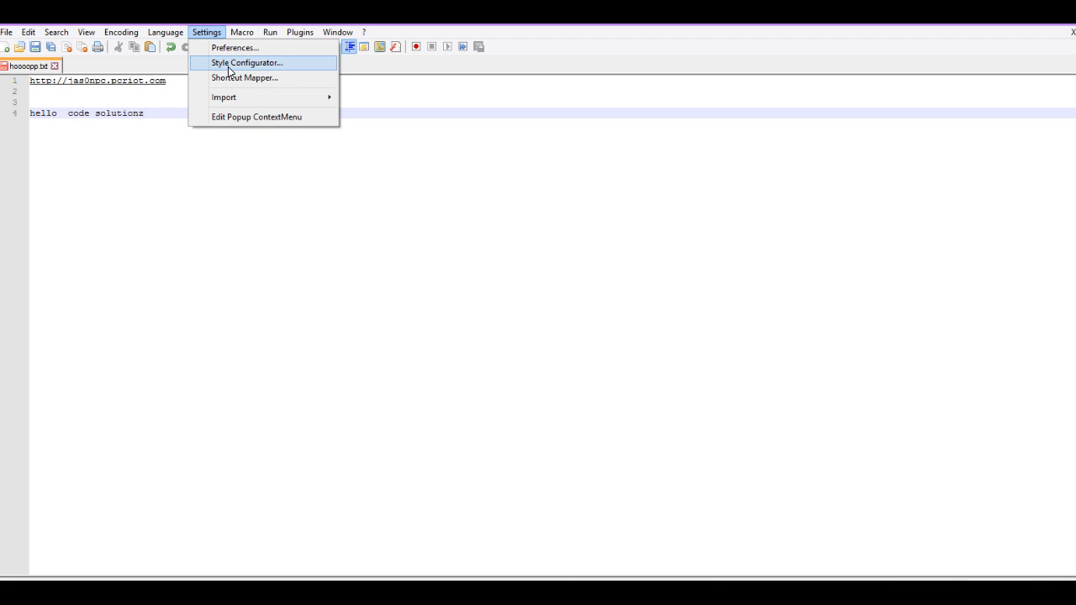
Open Style Configurator and browse its Language list under the Default theme
click(246, 63)
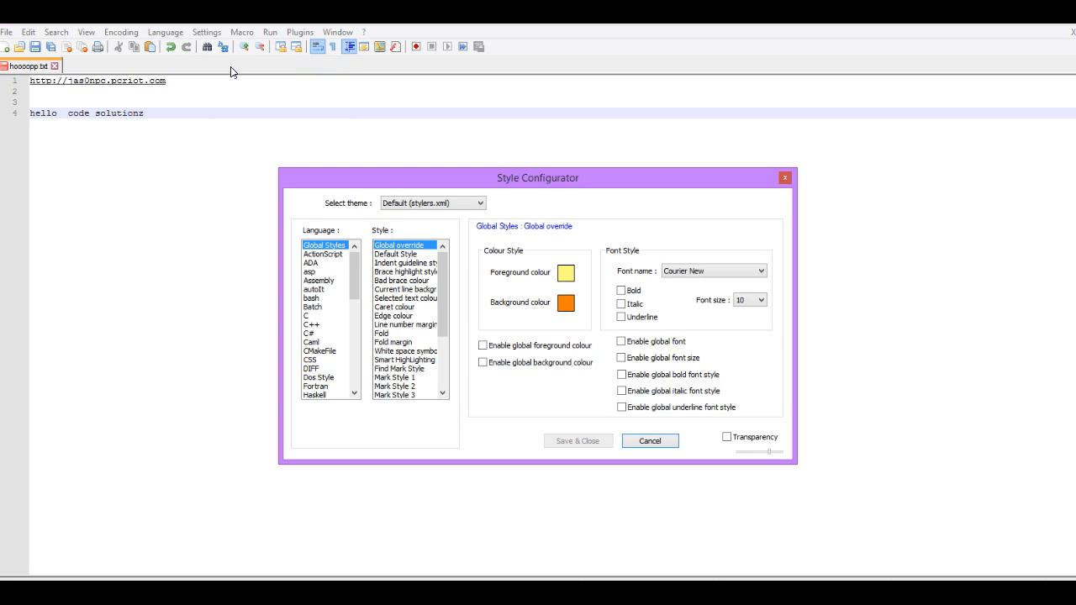
mouse_move(342, 214)
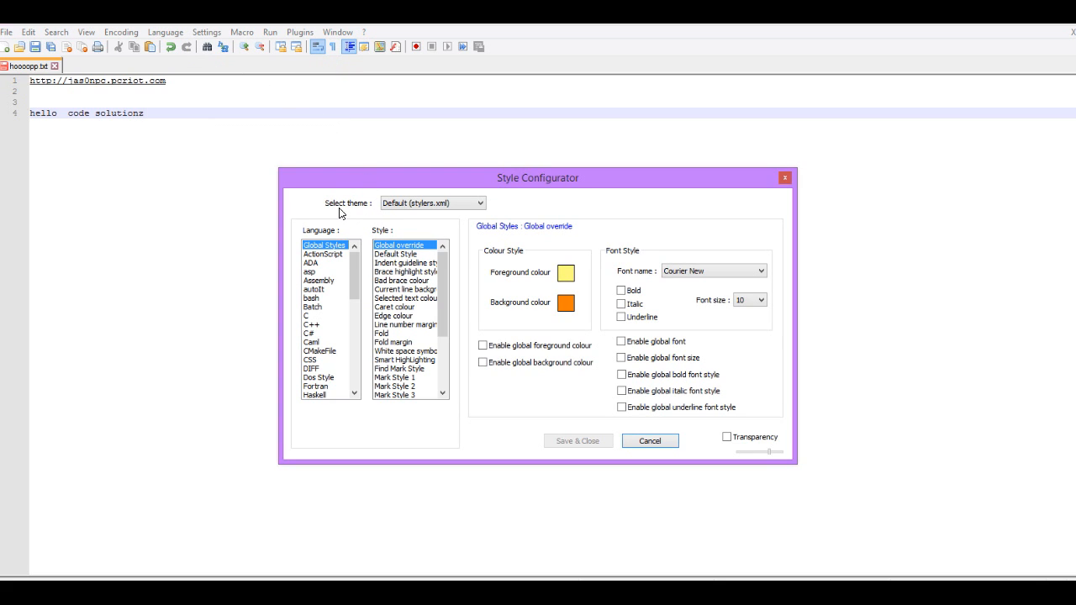
mouse_move(420, 212)
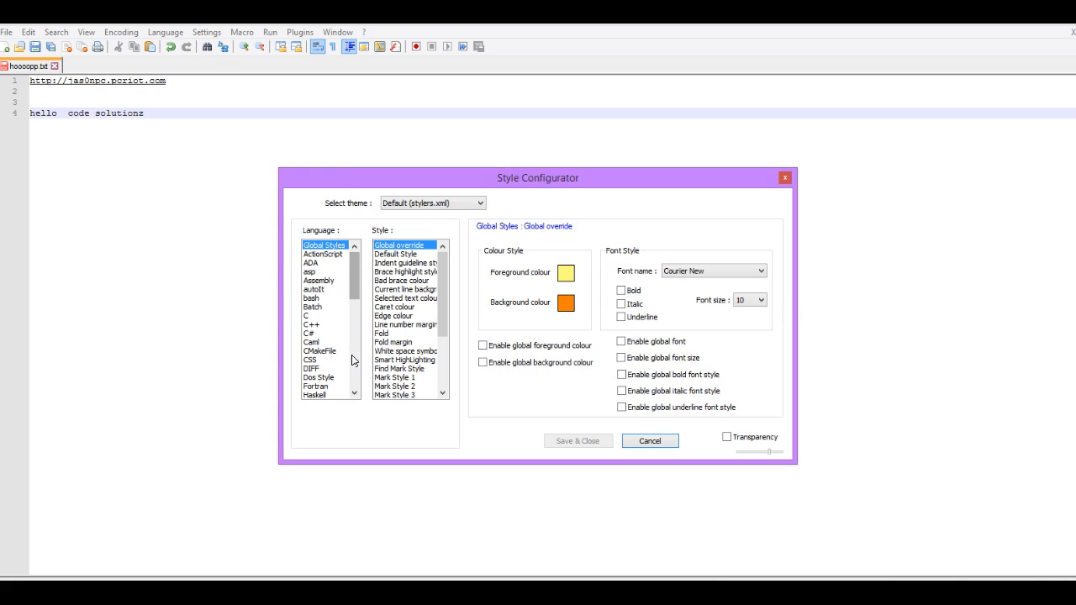
click(354, 393)
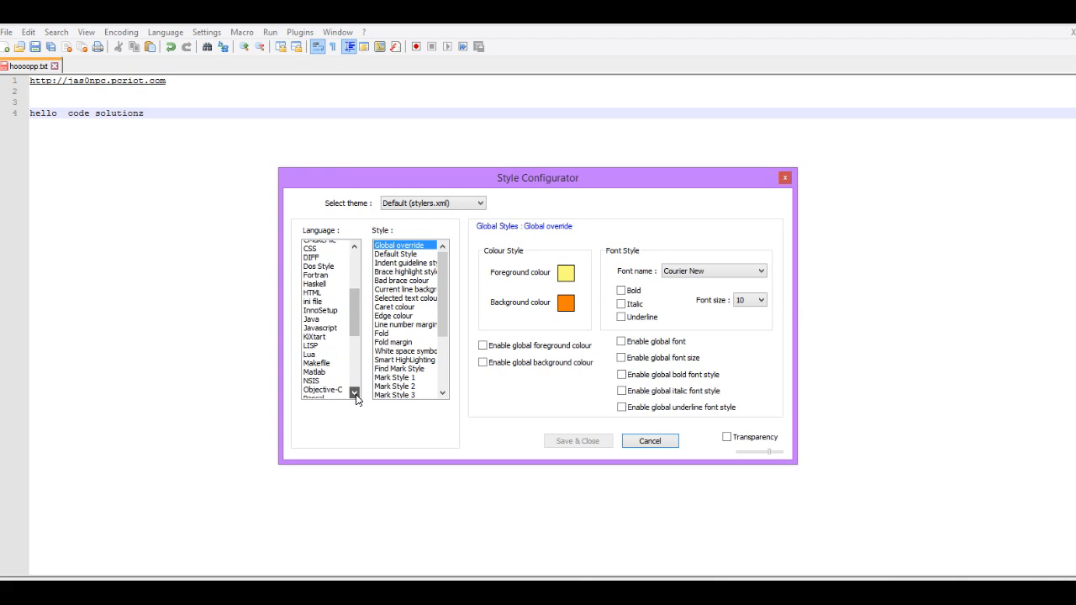
click(354, 392)
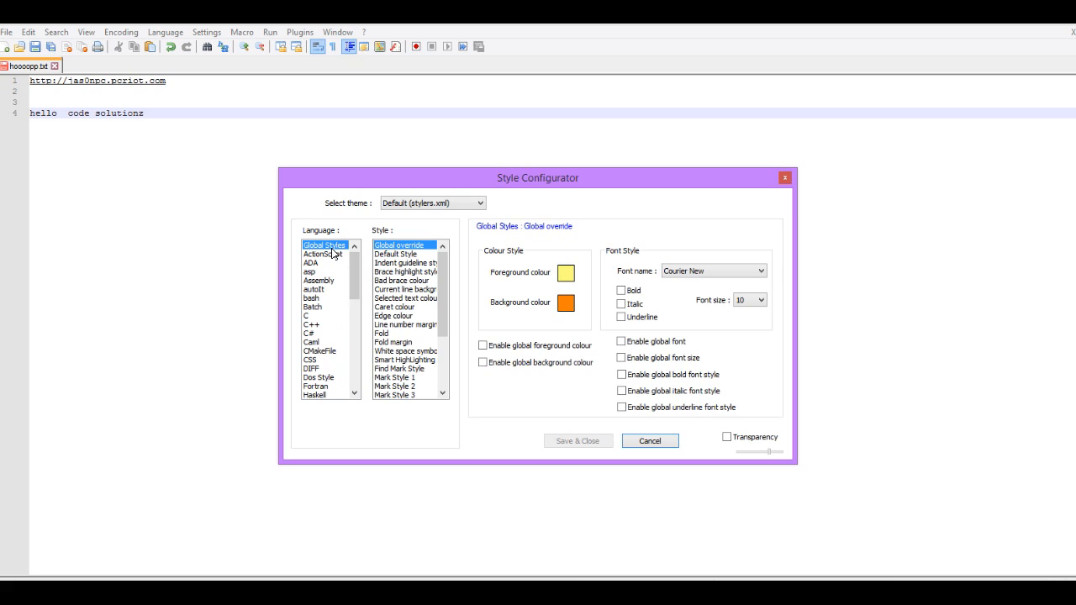
mouse_move(451, 231)
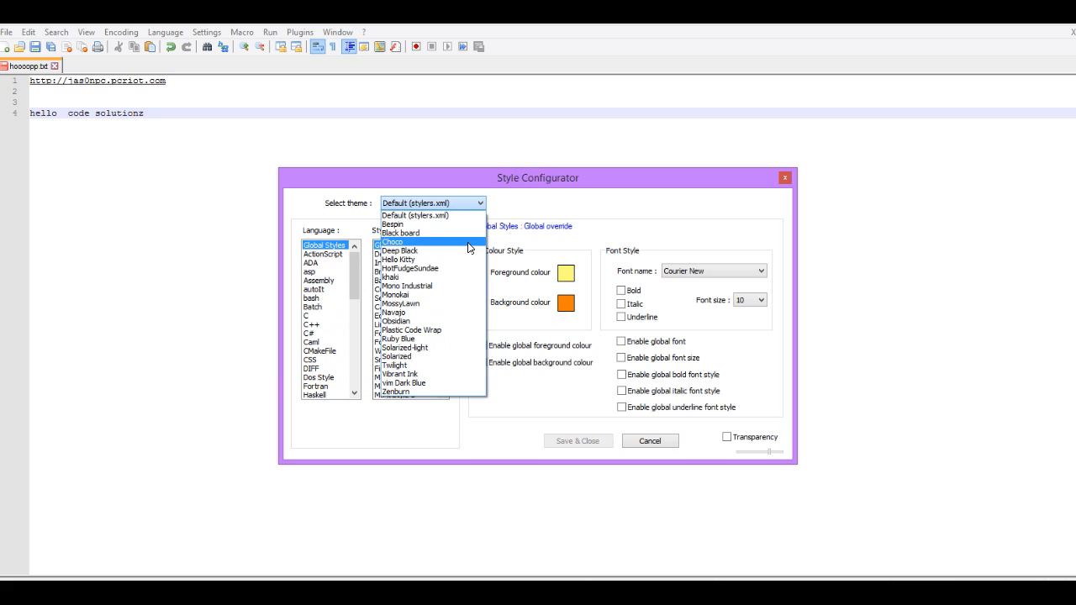
mouse_move(429, 233)
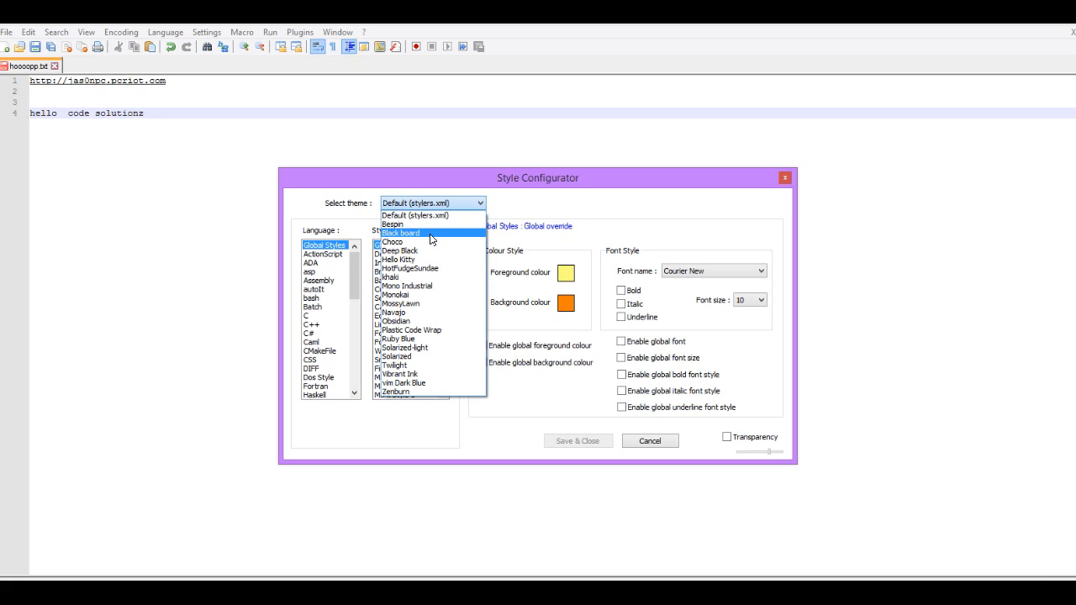
Preview the Black board, Hello Kitty and khaki themes, then apply Twilight
click(400, 233)
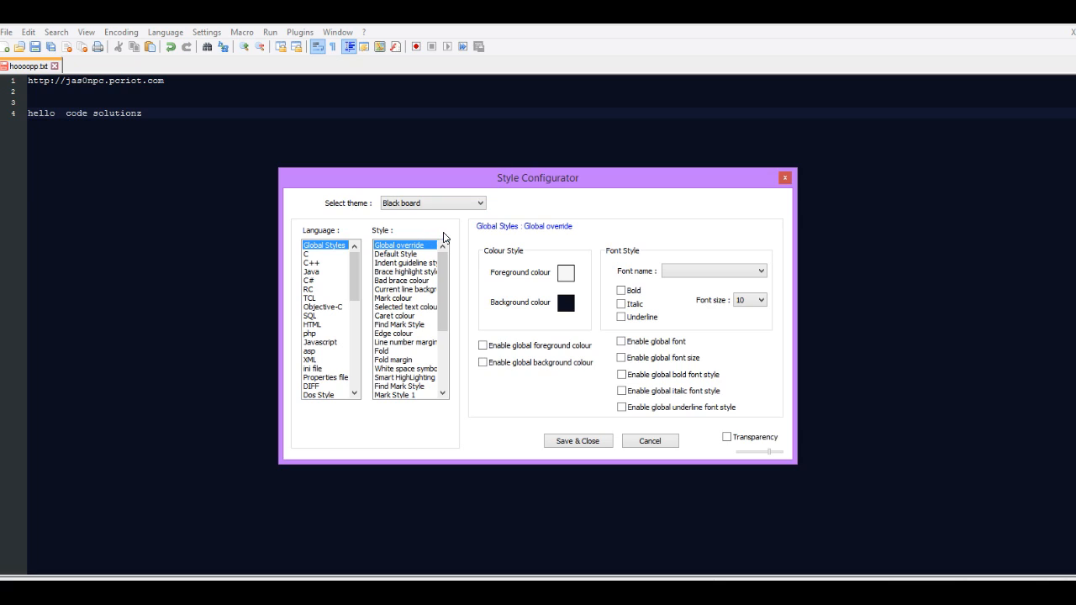
mouse_move(473, 219)
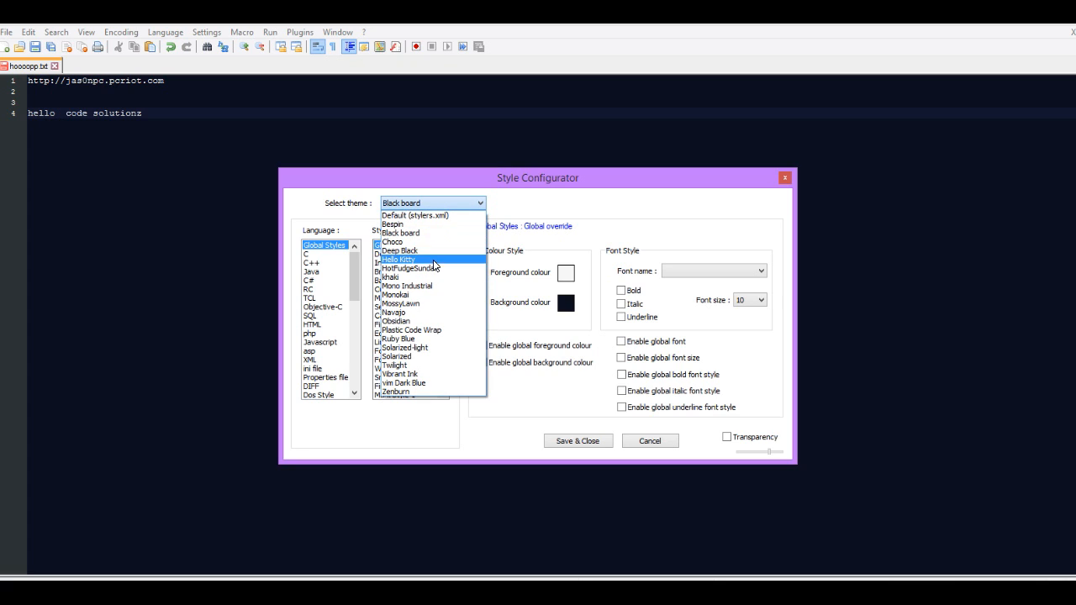
click(398, 259)
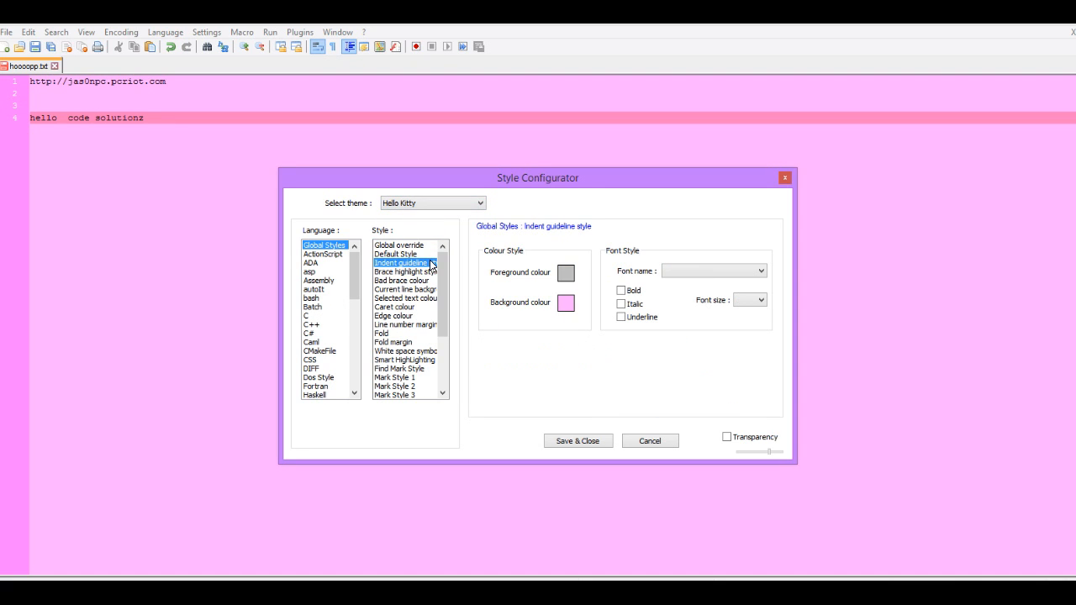
click(477, 203)
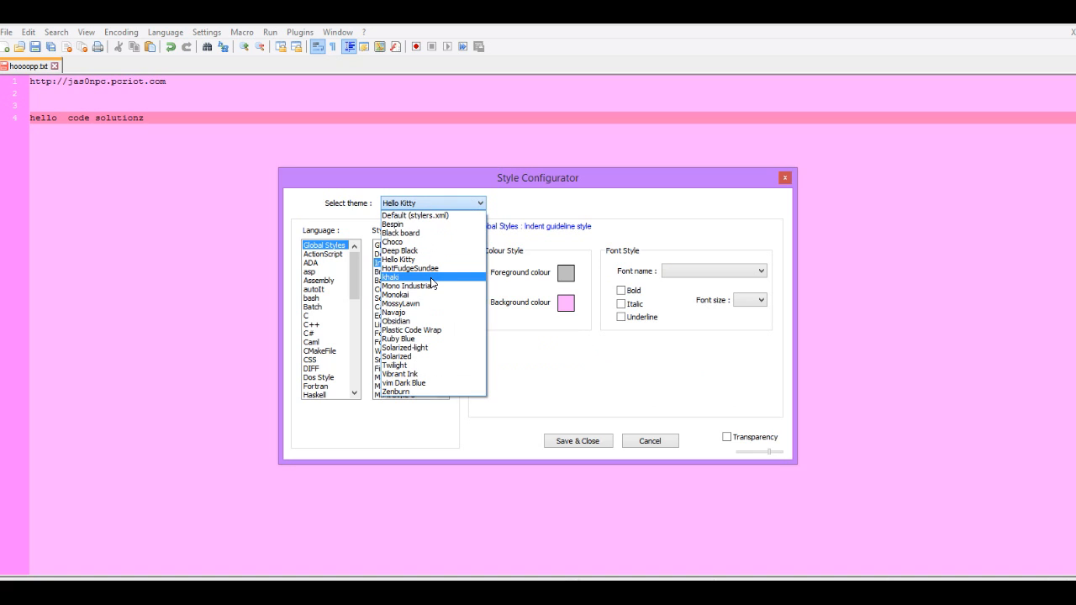
click(409, 269)
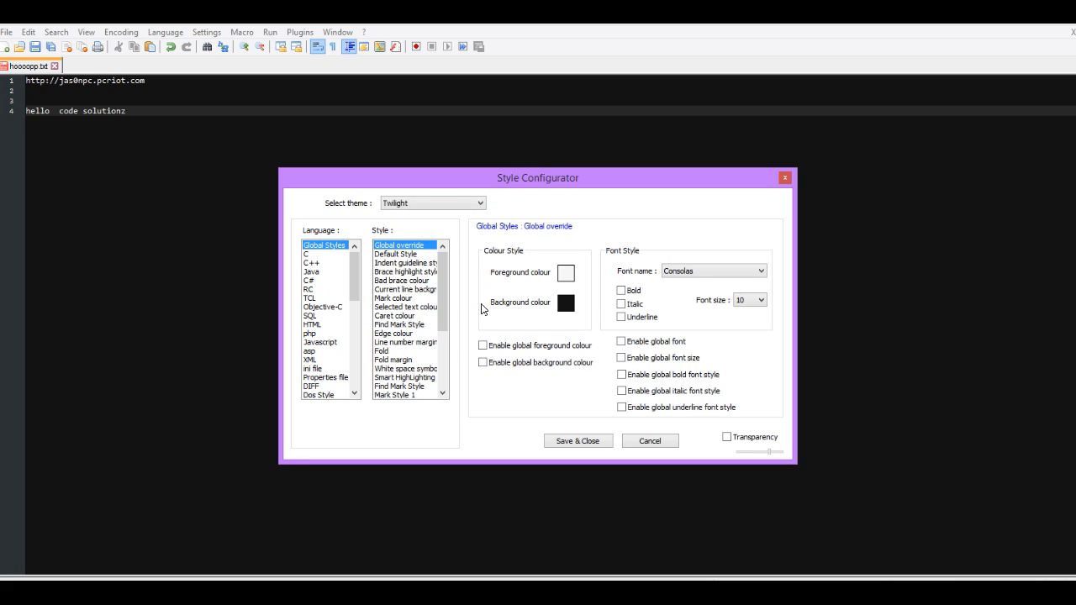
mouse_move(628, 315)
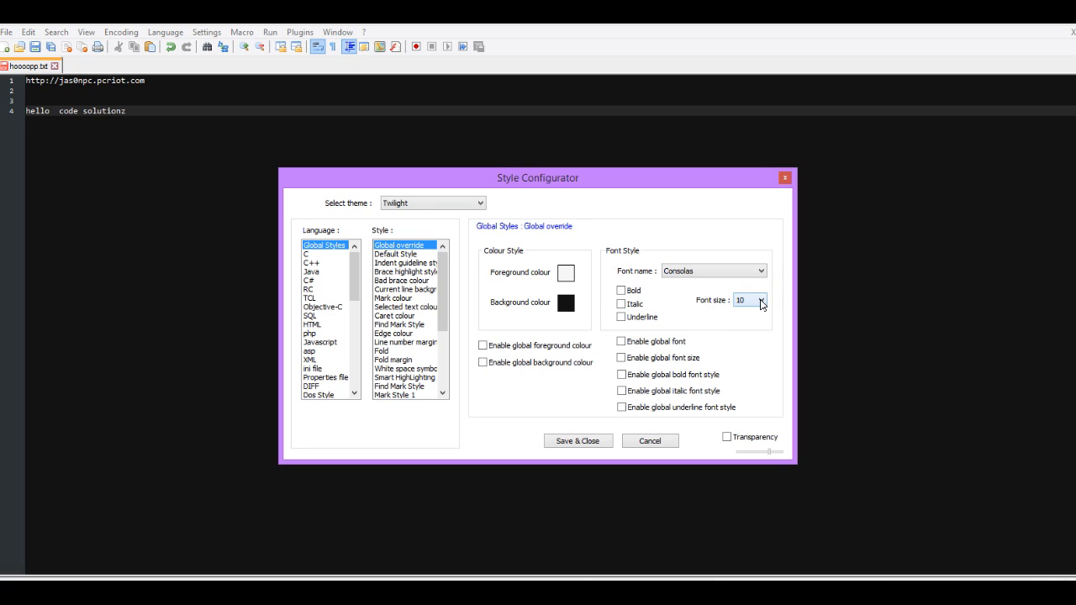
Choose 16 in the global Font size dropdown for Twilight
click(759, 300)
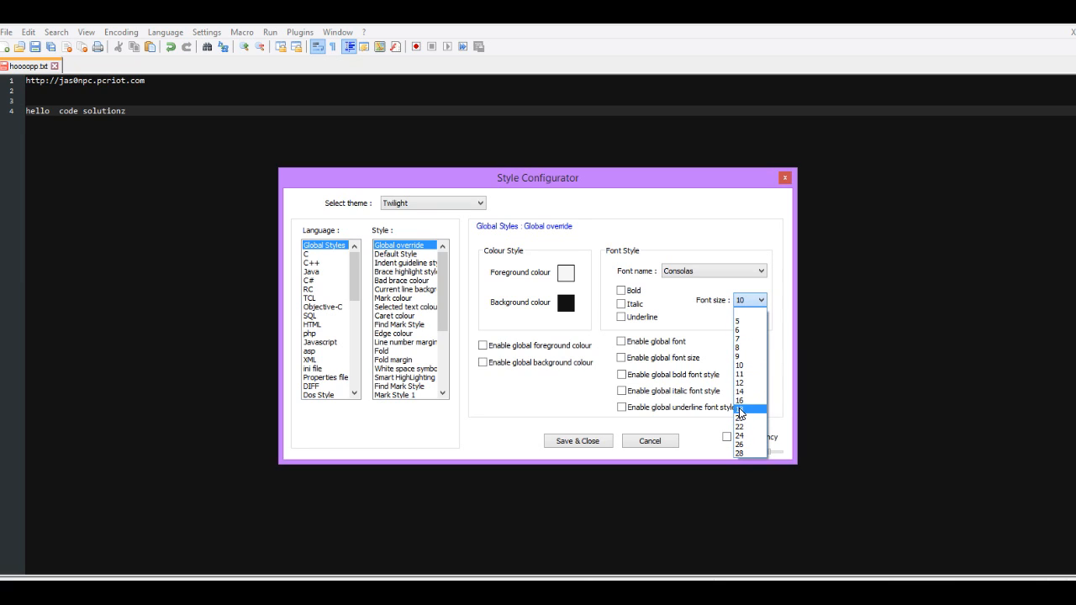
click(739, 400)
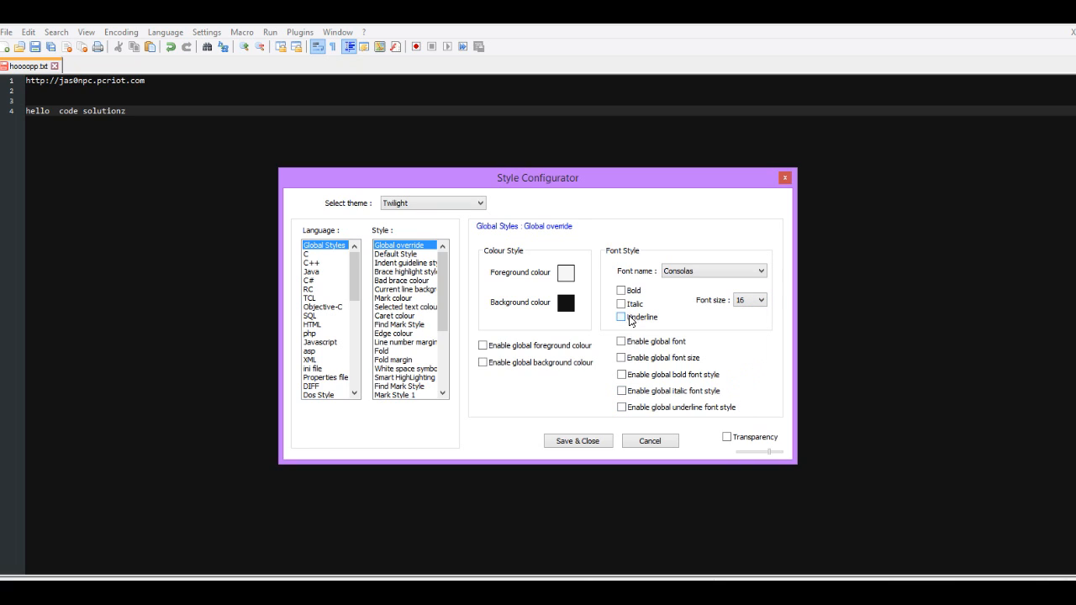
mouse_move(648, 323)
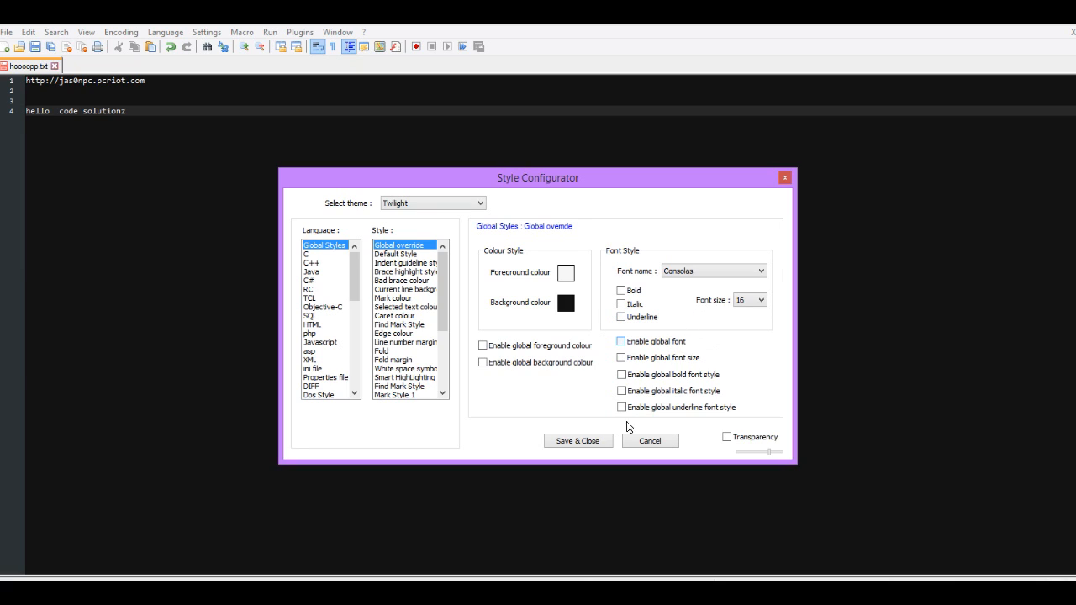
Save & Close the Style Configurator, keeping Twilight with font size 16
click(650, 441)
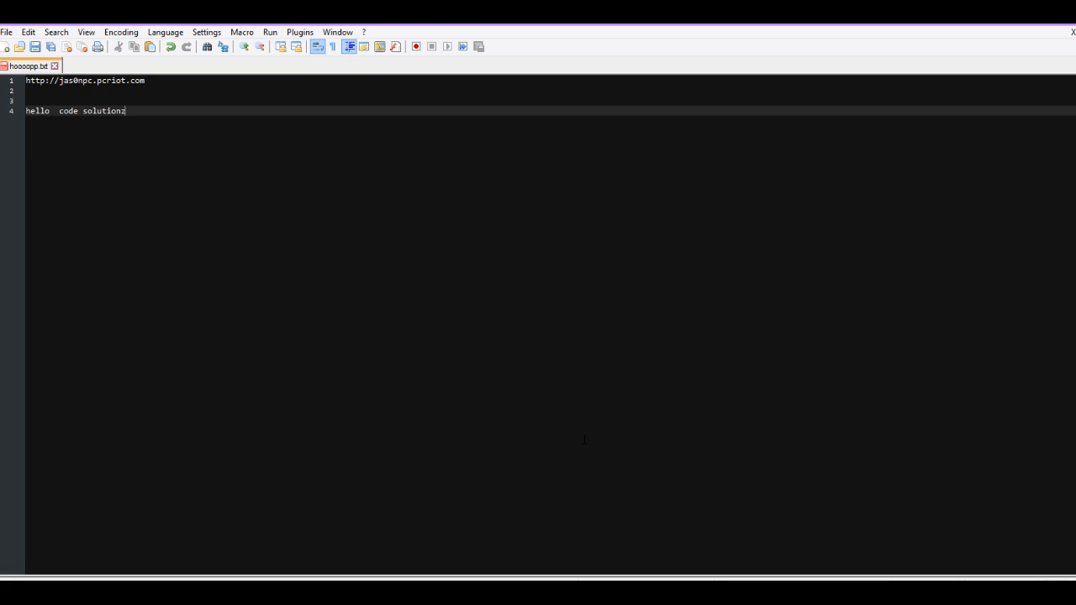
mouse_move(1016, 143)
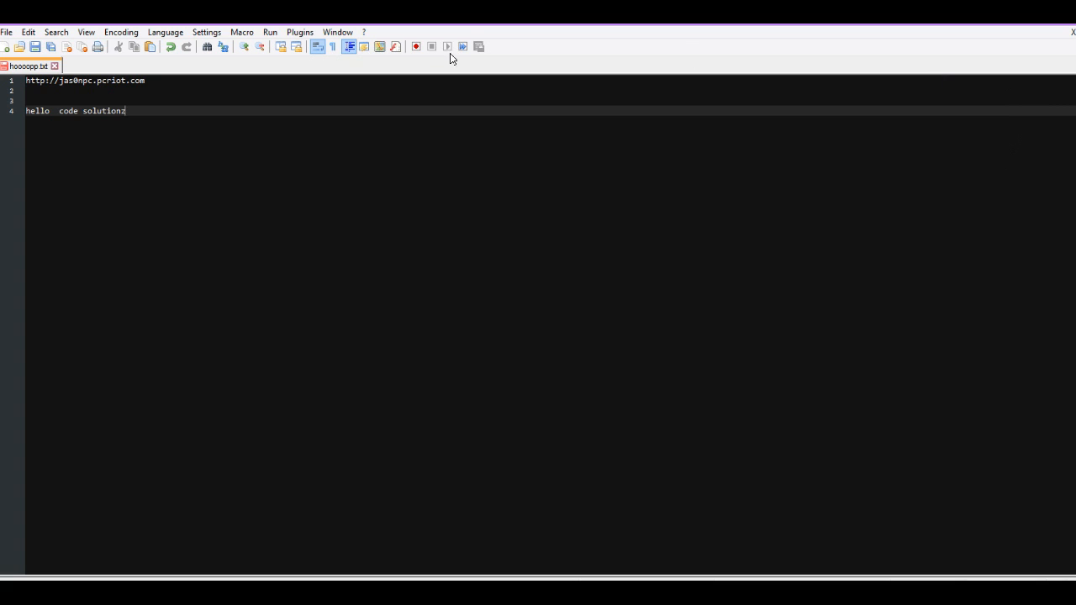
click(206, 32)
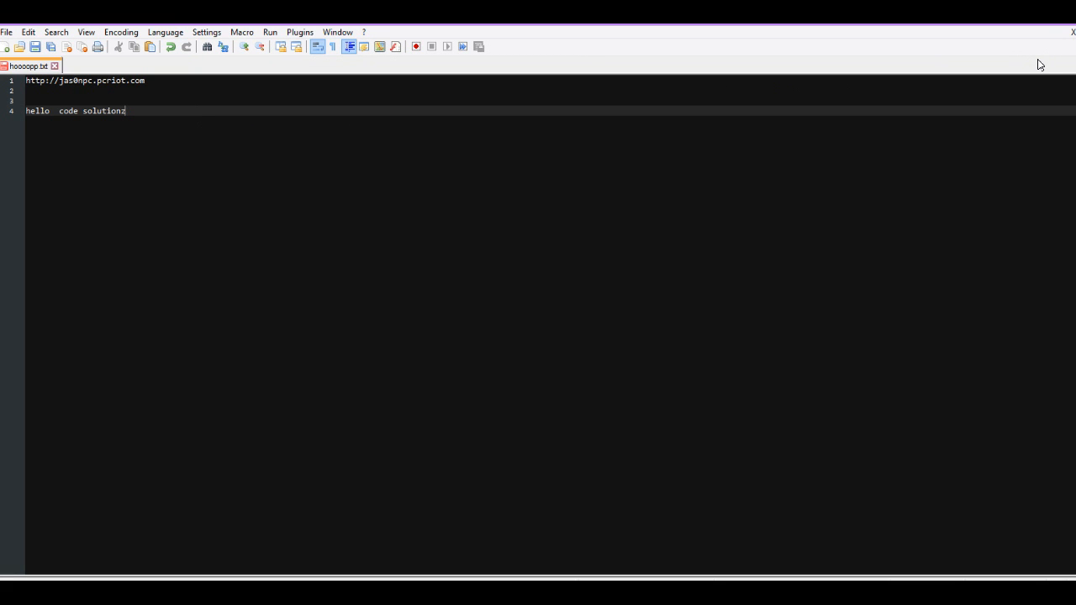
mouse_move(1054, 38)
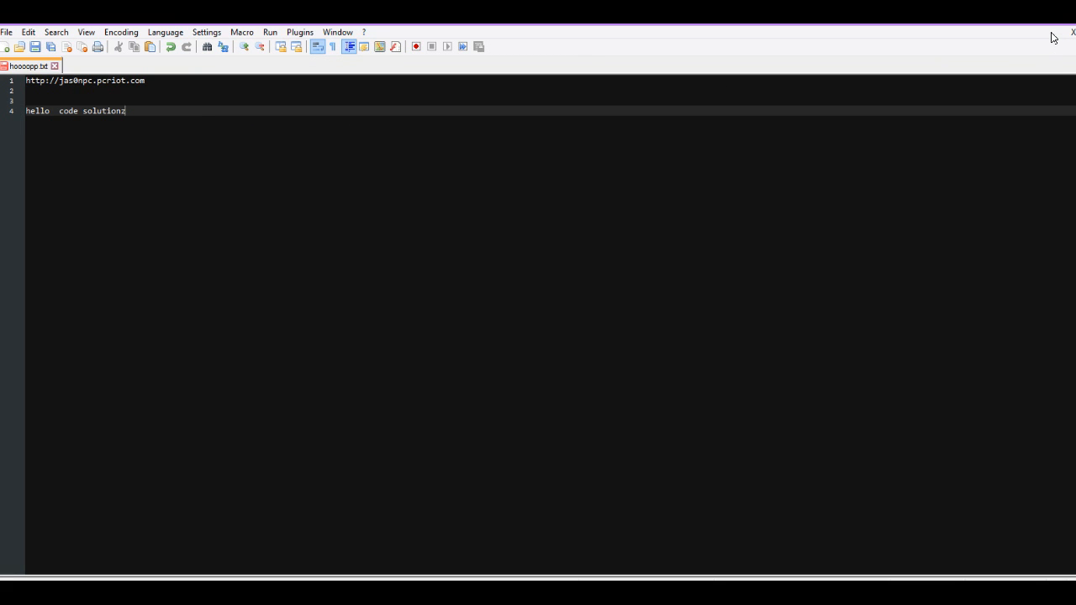